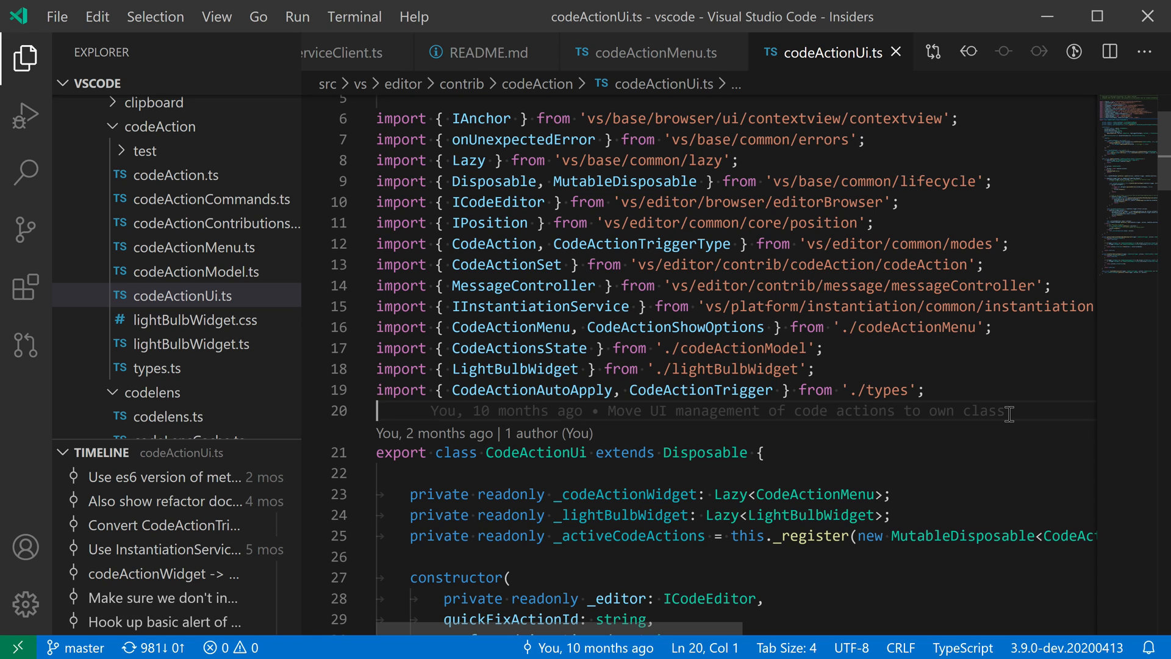
# Open a new integrated PowerShell terminal from the Terminal menu.
pyautogui.click(354, 16)
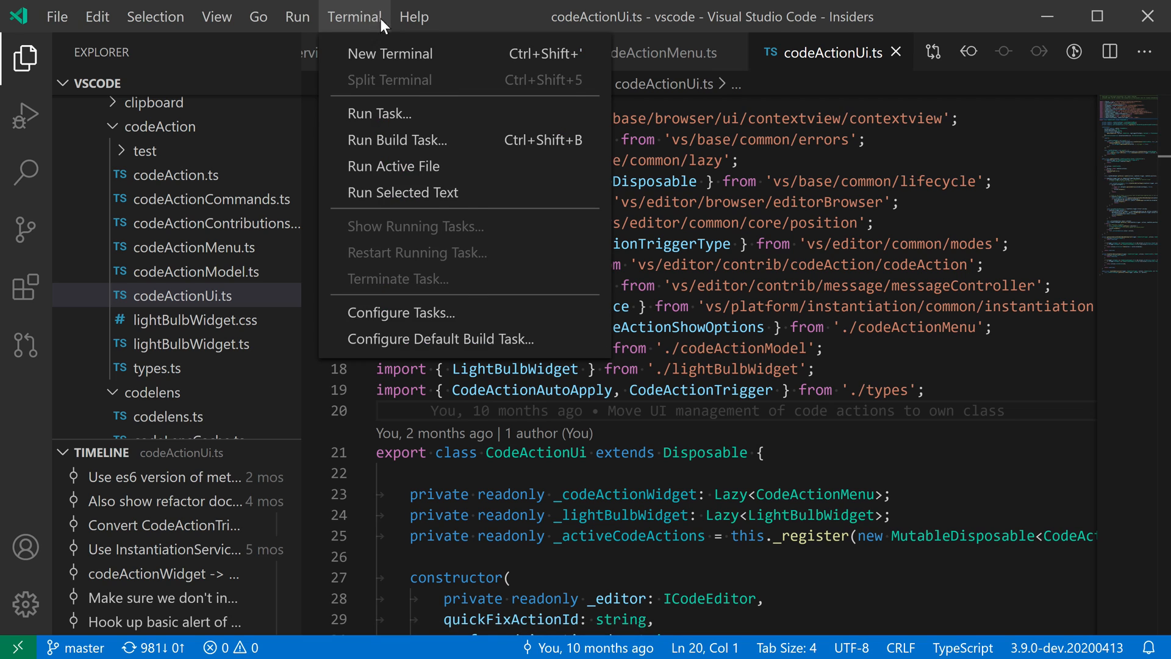
pyautogui.click(389, 53)
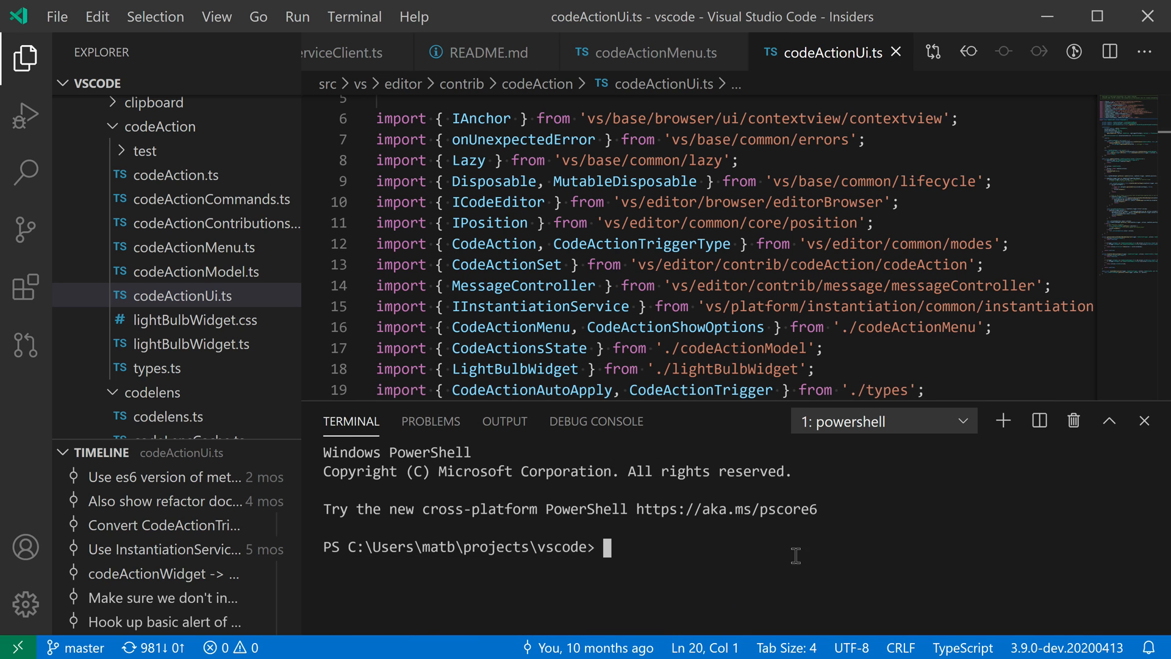
# Bring up the Select Default Shell list offering Command Prompt, PowerShell, WSL Bash and Git Bash.
pyautogui.click(881, 420)
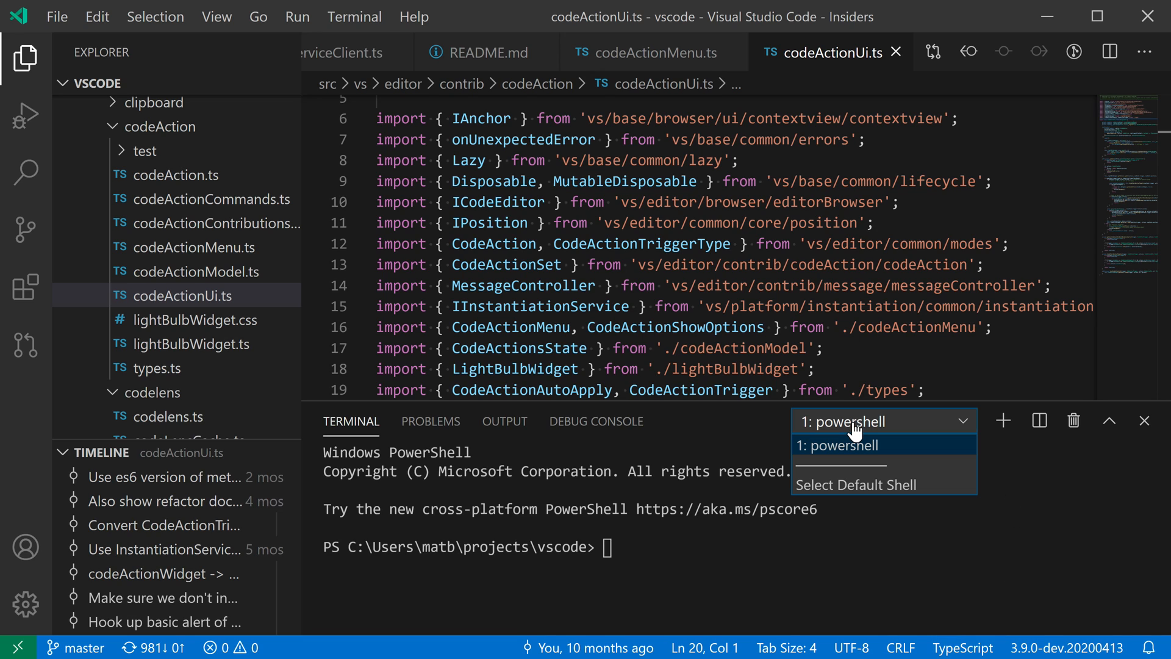
pyautogui.moveTo(924, 491)
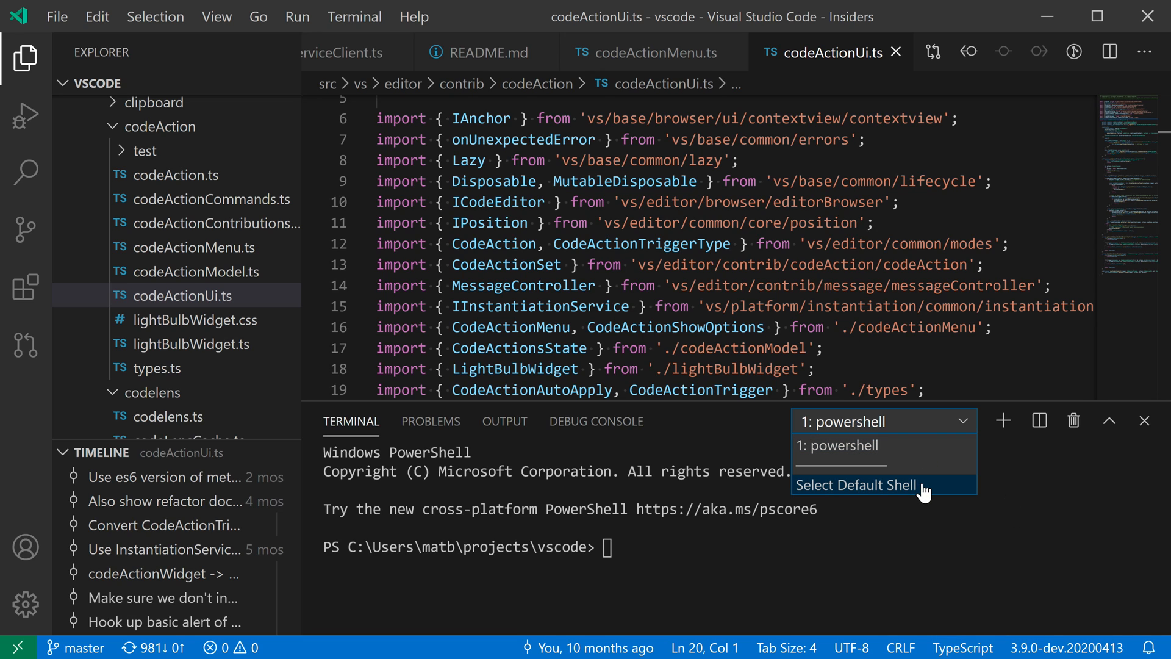
pyautogui.click(856, 485)
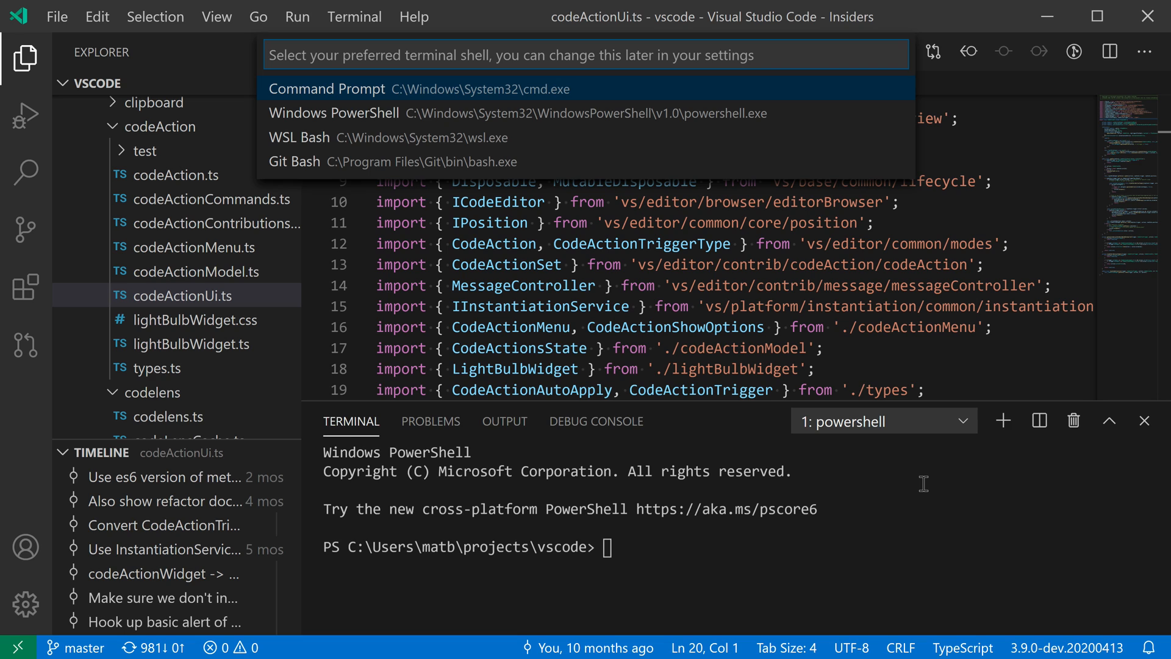
pyautogui.moveTo(681, 292)
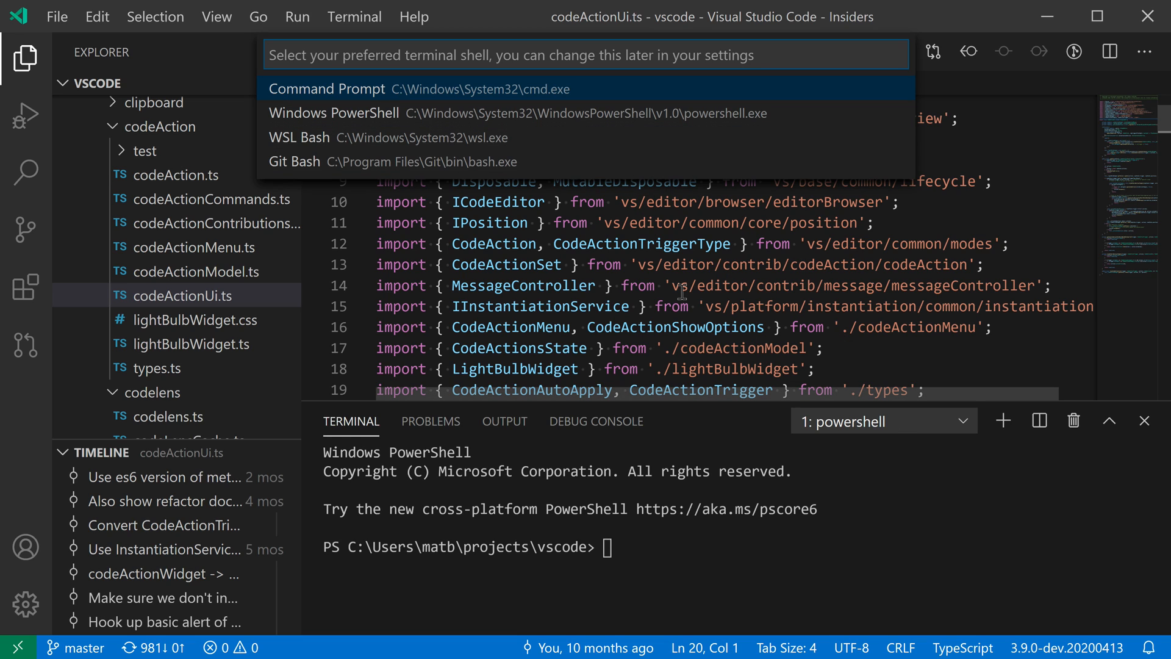
pyautogui.moveTo(522, 113)
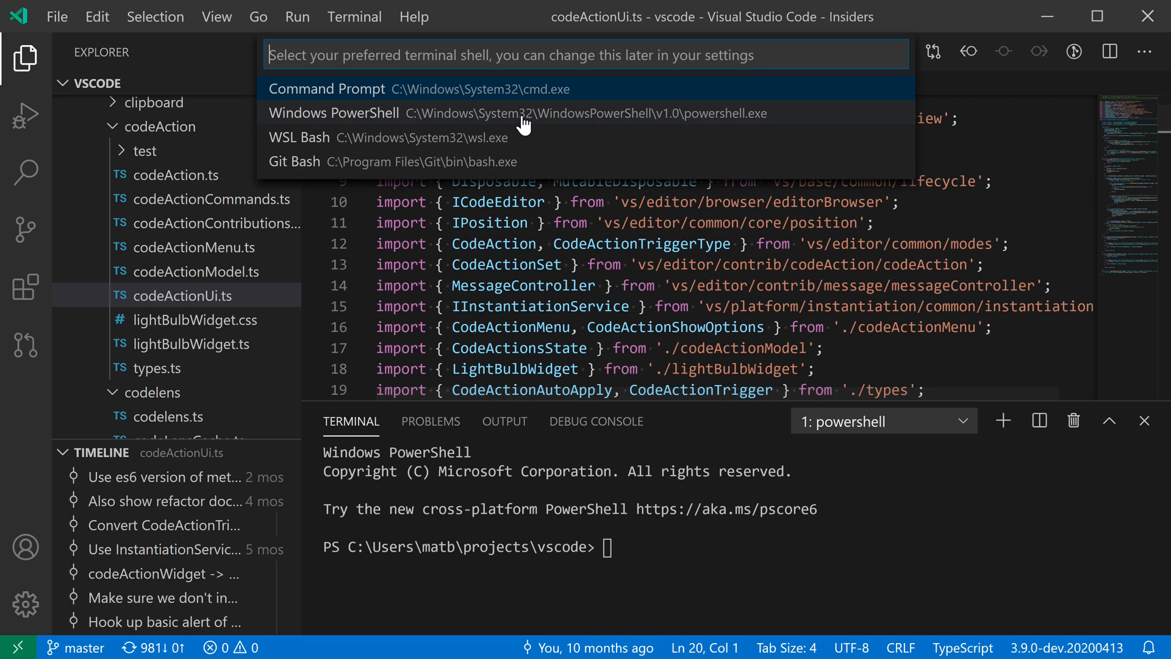
pyautogui.moveTo(562, 97)
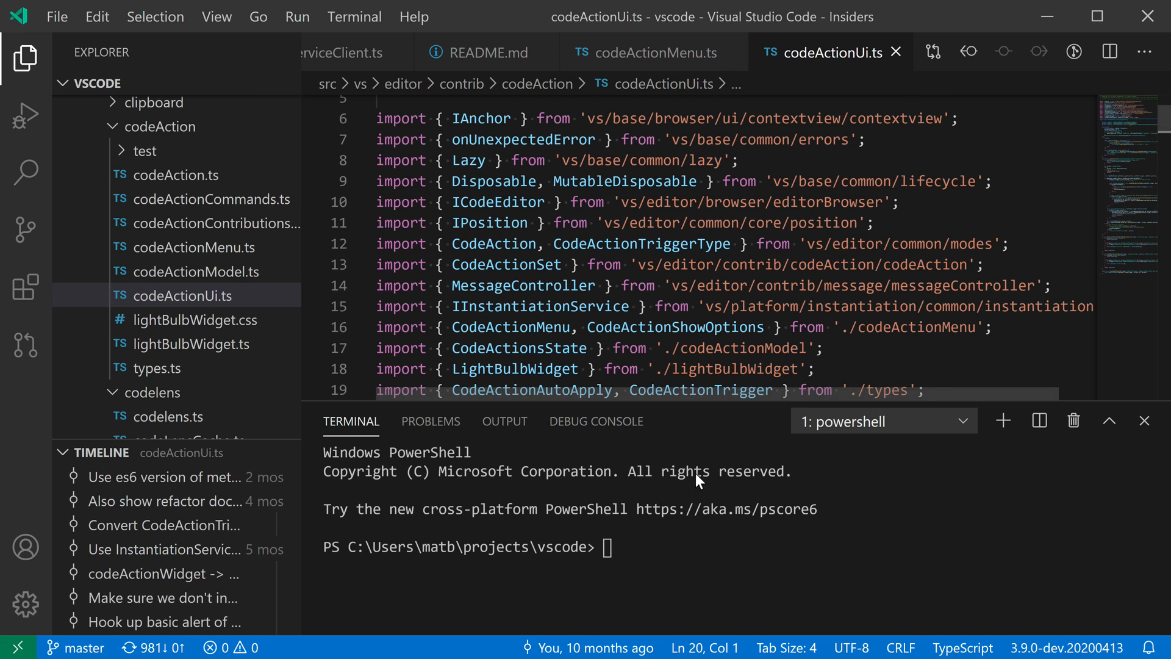
pyautogui.moveTo(1004, 426)
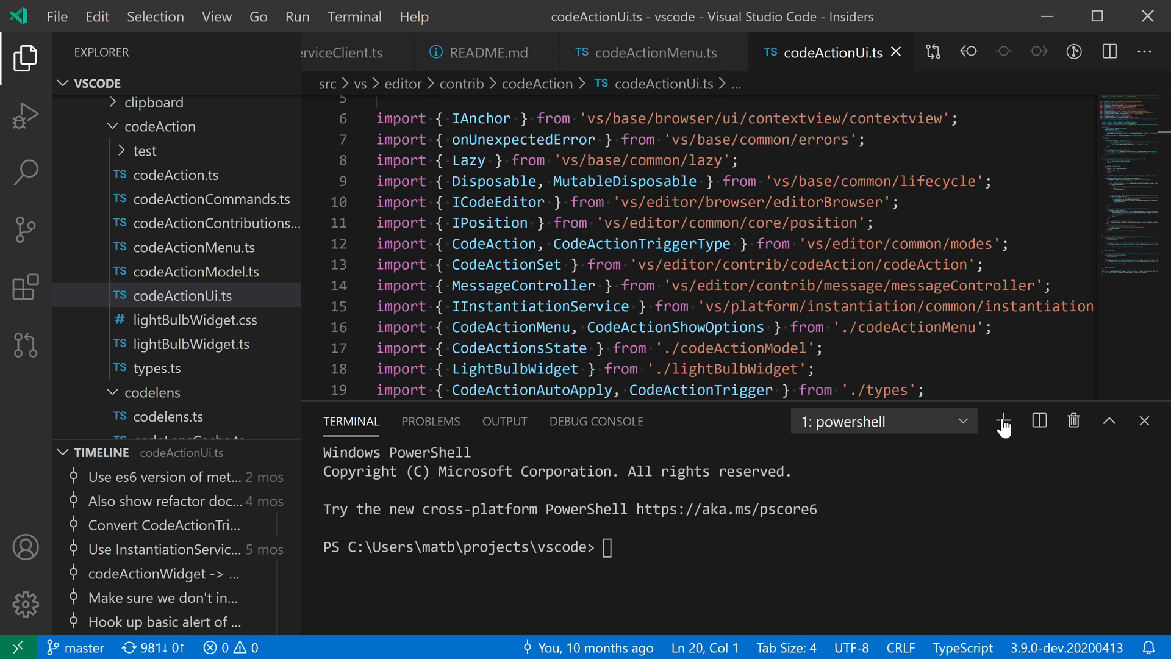
pyautogui.click(1005, 421)
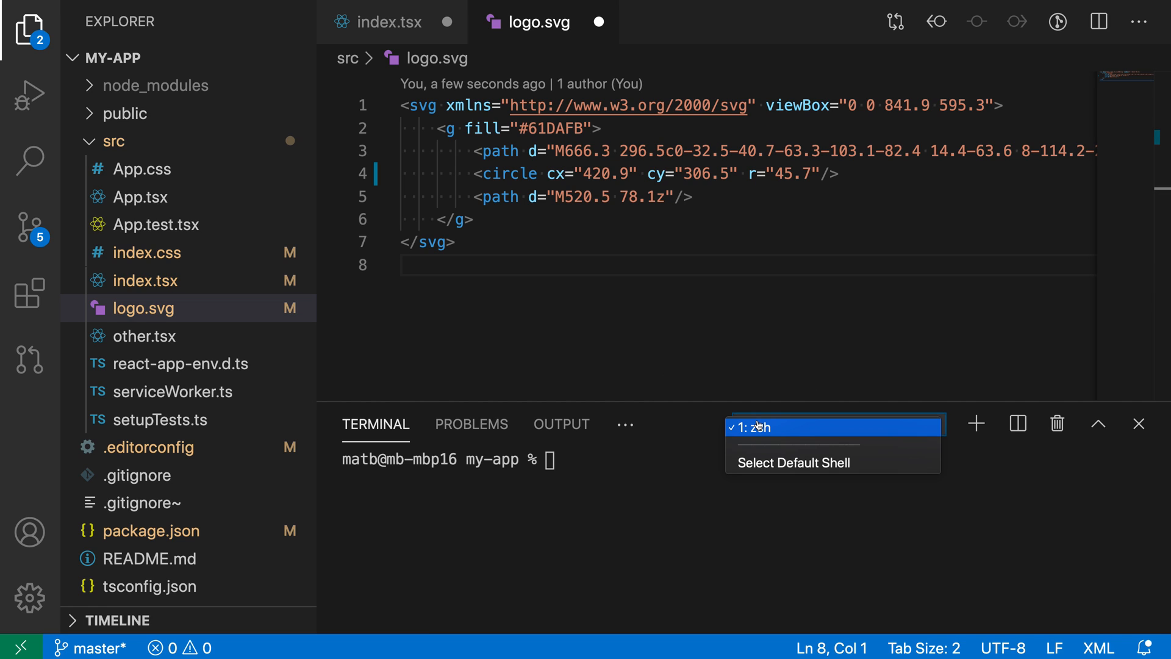
# Pick bash as the default shell and start a second terminal.
pyautogui.click(793, 462)
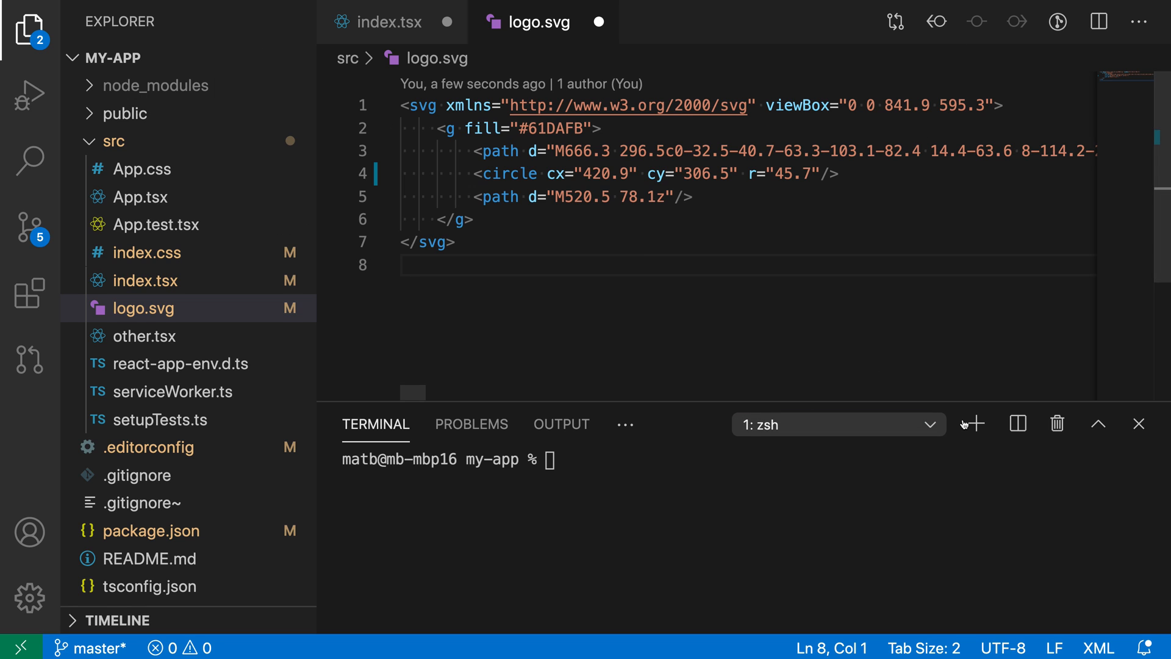
pyautogui.click(973, 423)
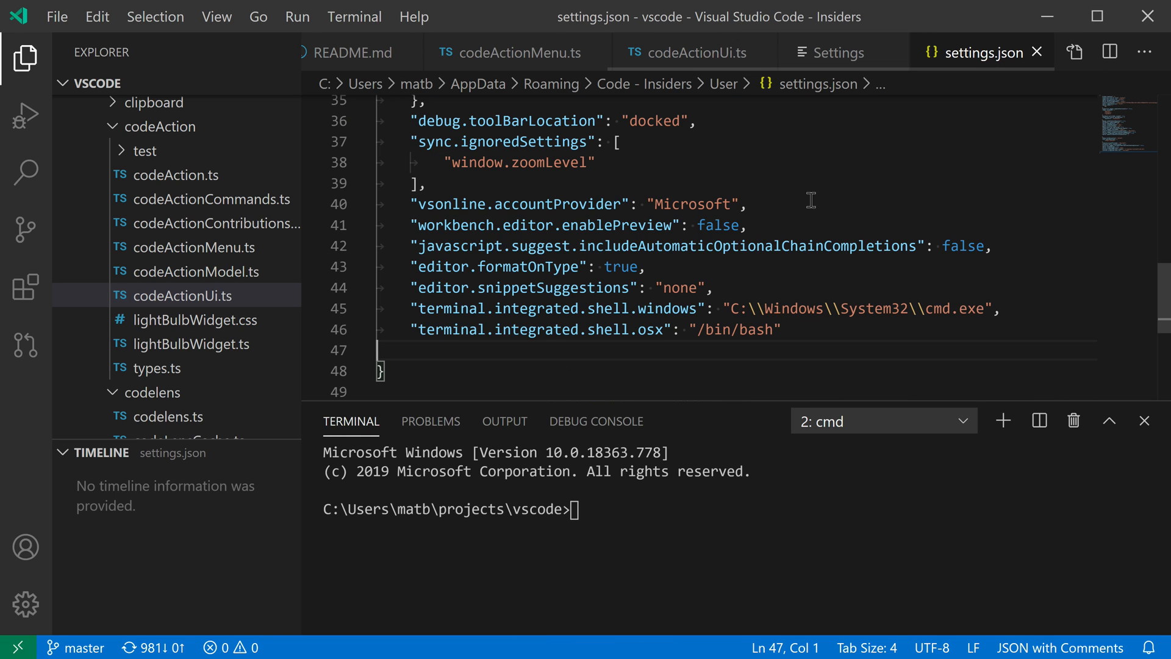
# Insert a blank line after editor.snippetSuggestions, above the terminal shell settings.
pyautogui.click(715, 287)
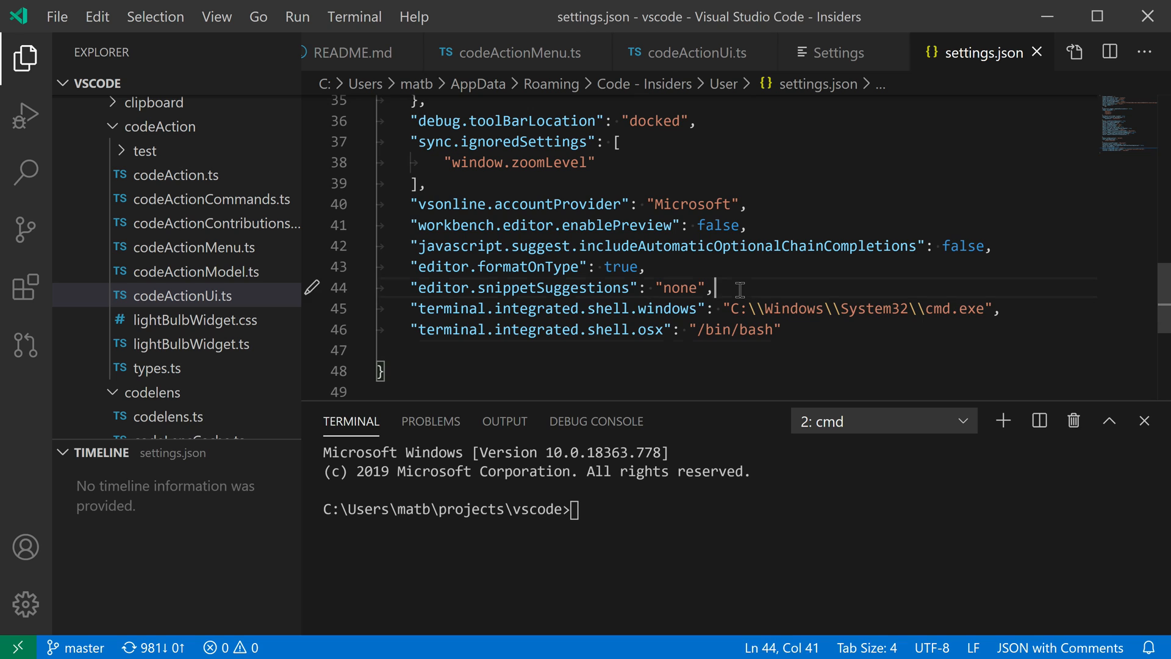
pyautogui.press('Enter')
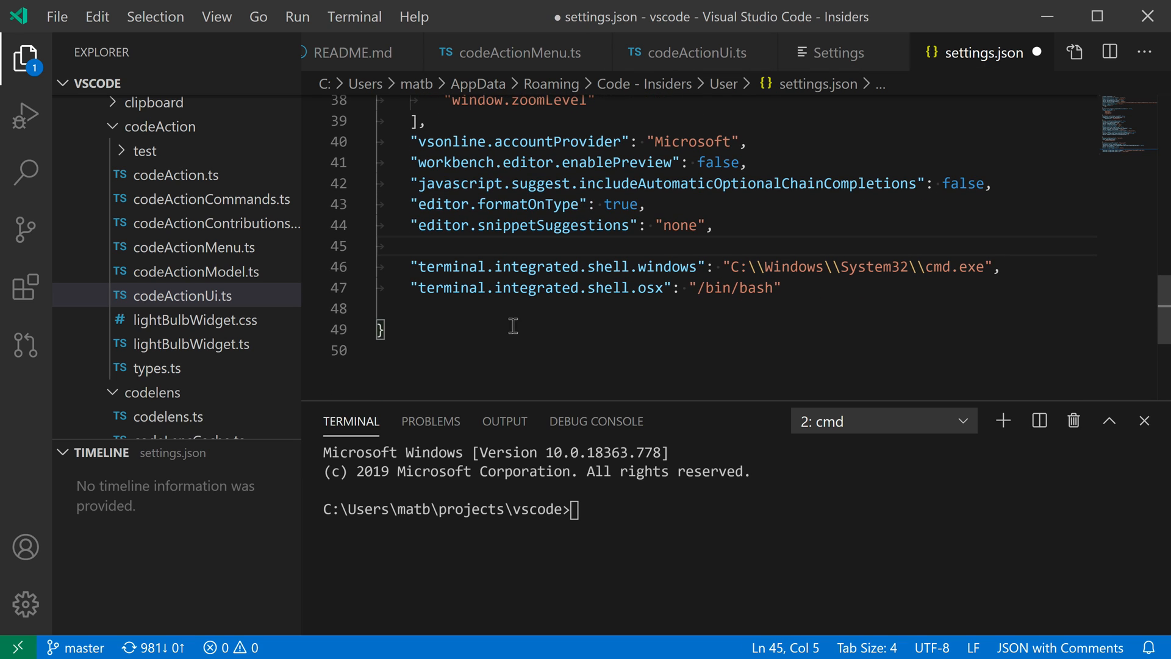
pyautogui.moveTo(707, 324)
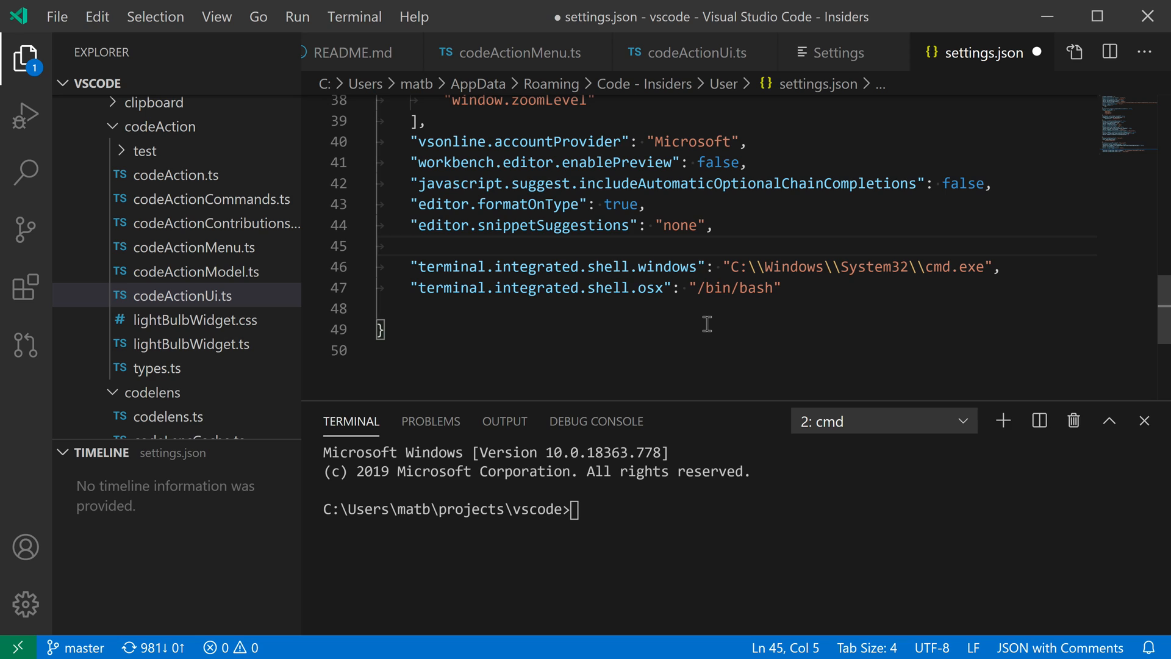
pyautogui.moveTo(745, 335)
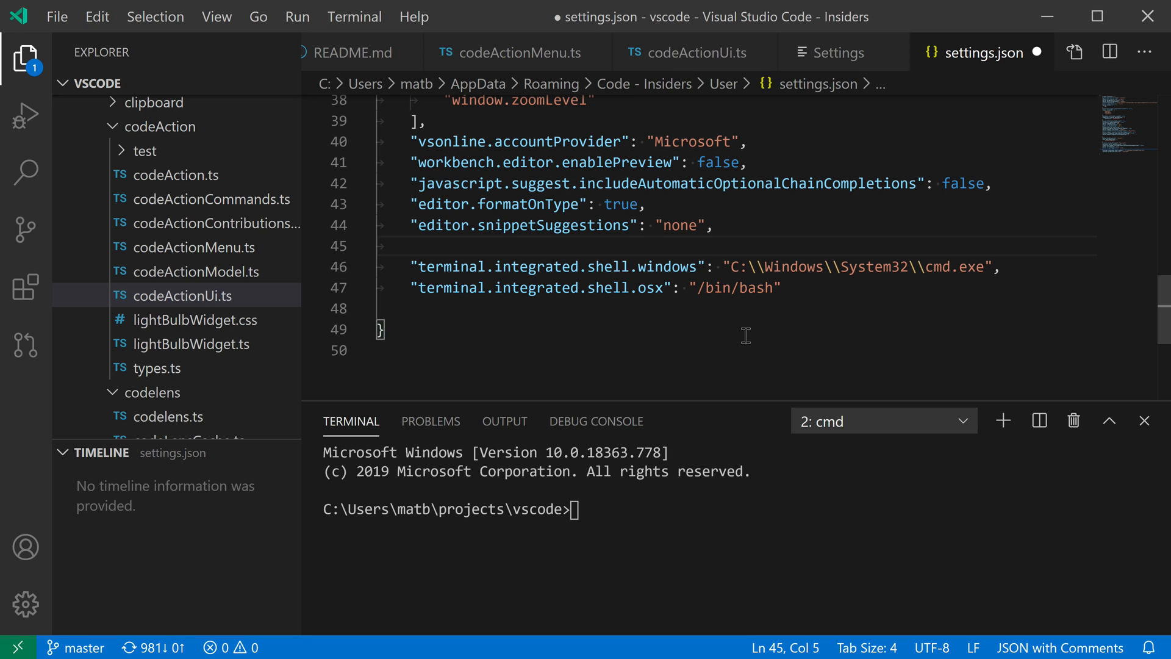
pyautogui.moveTo(753, 337)
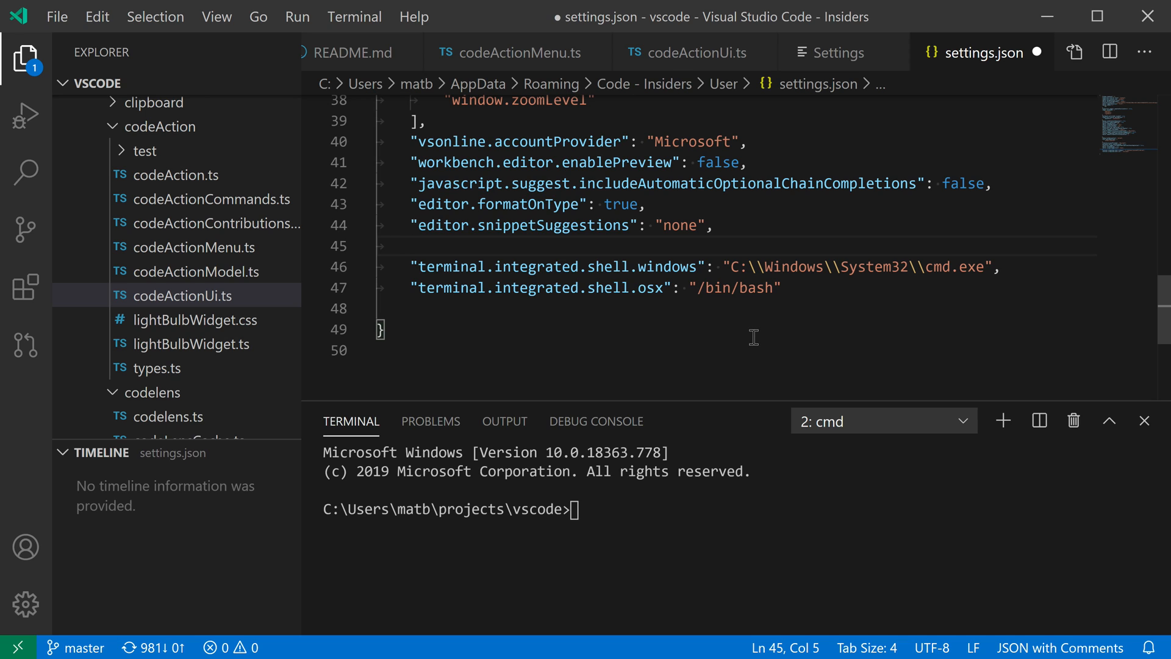